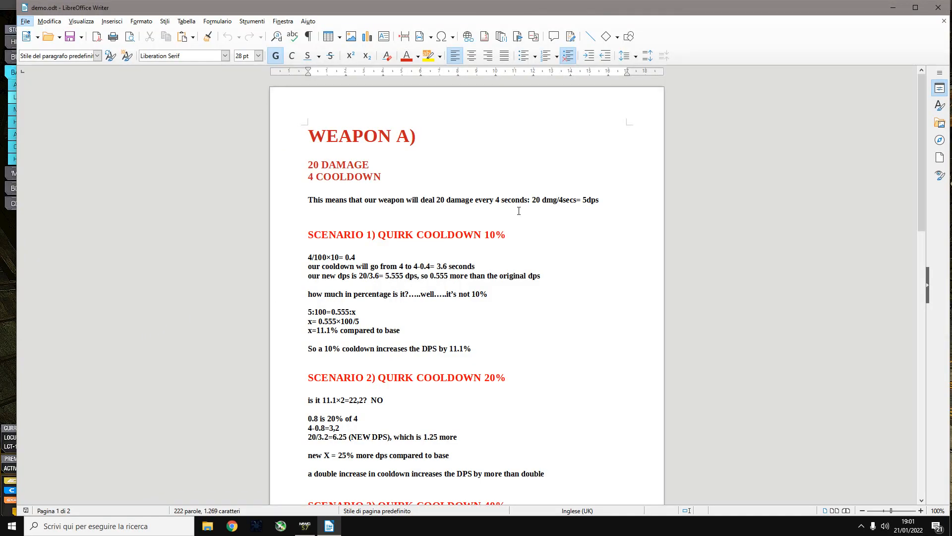
{"action": "mouse_move", "coordinate": [385, 161]}
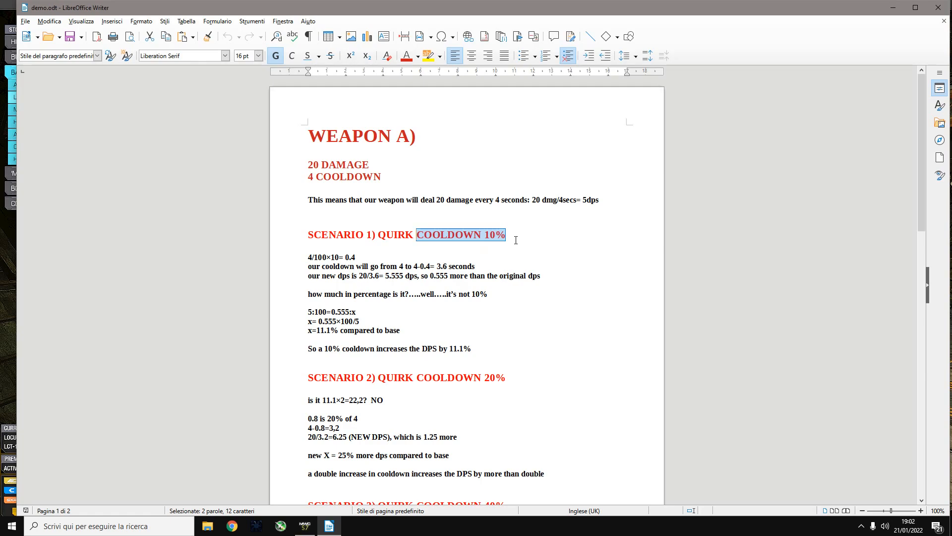
{"action": "mouse_move", "coordinate": [511, 234]}
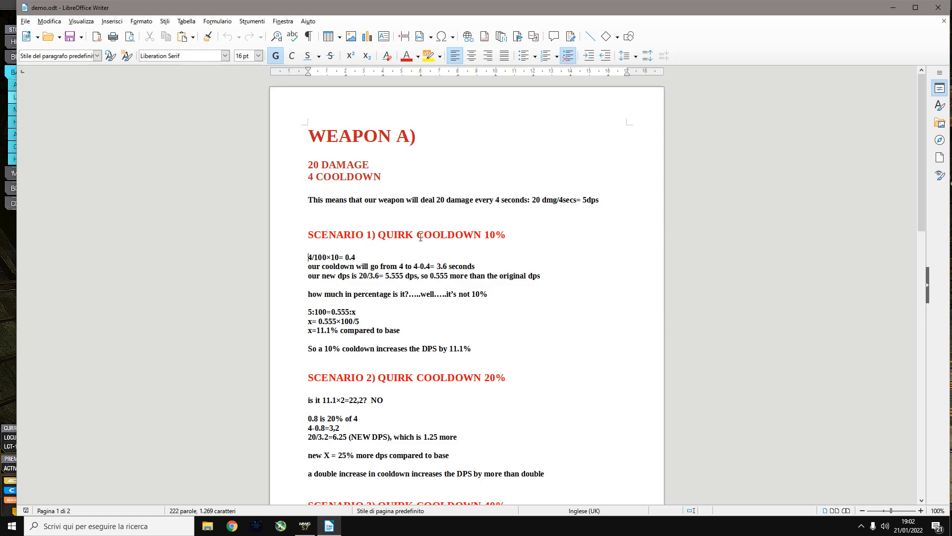
Highlight Scenario 1's key figures: COOLDOWN 10%, 5.555 dps, 0.555 proportion and the 5 in 5:100.
{"action": "left_click_drag", "start_coordinate": [417, 234], "coordinate": [506, 240]}
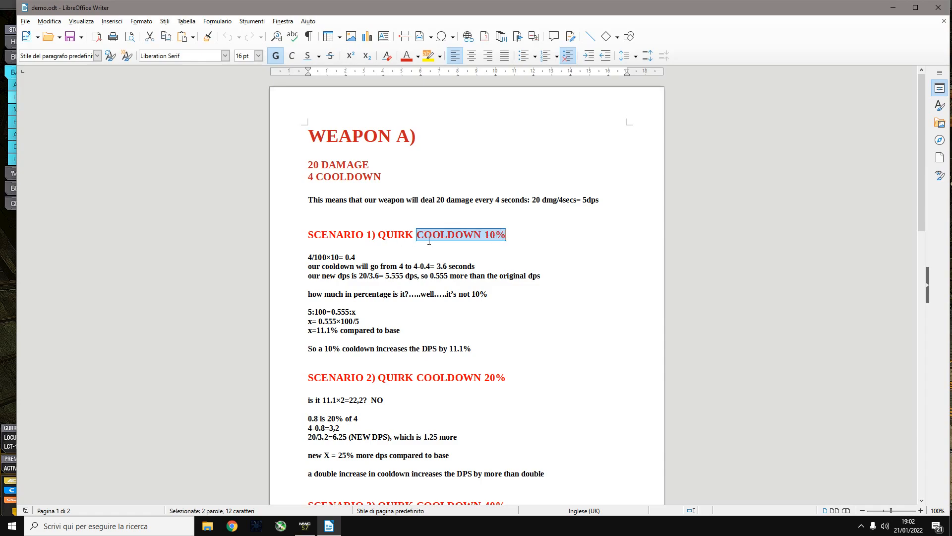
{"action": "mouse_move", "coordinate": [503, 203]}
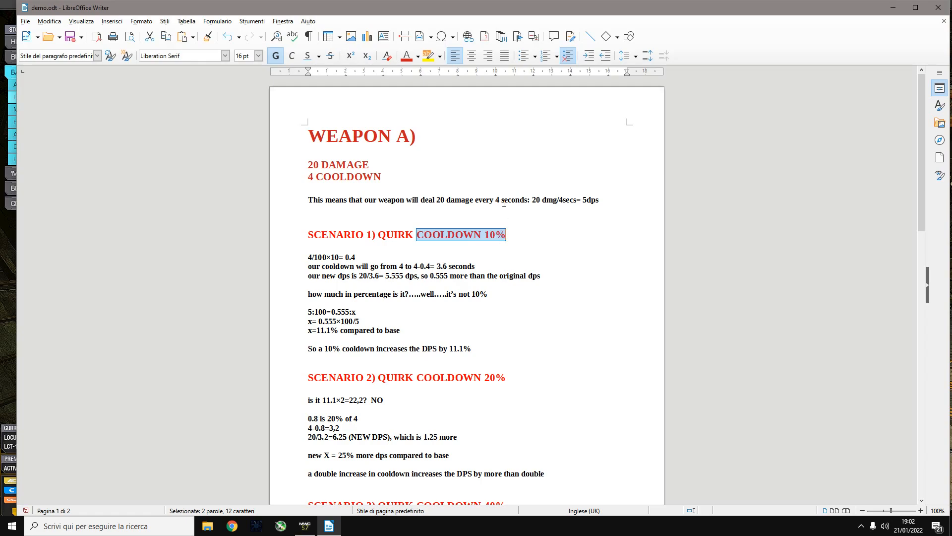
{"action": "mouse_move", "coordinate": [339, 188]}
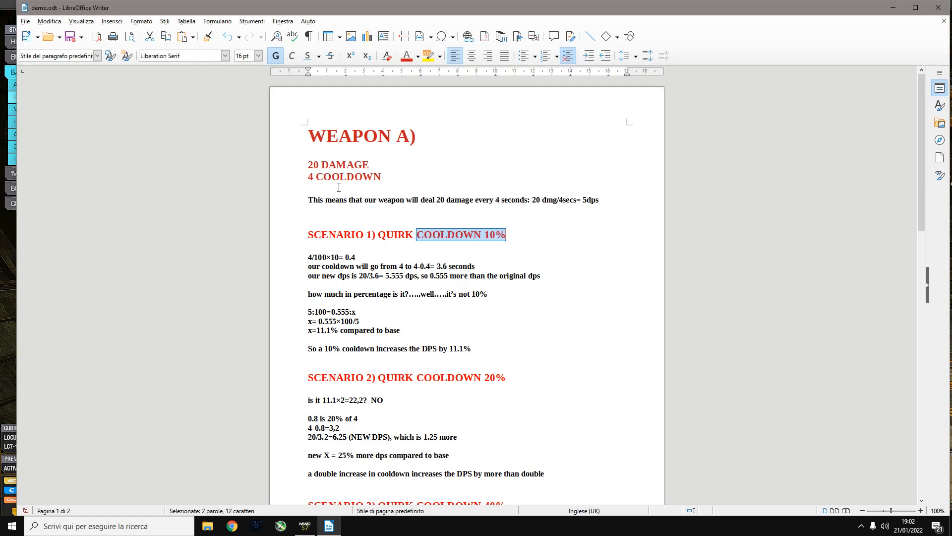
{"action": "mouse_move", "coordinate": [503, 227]}
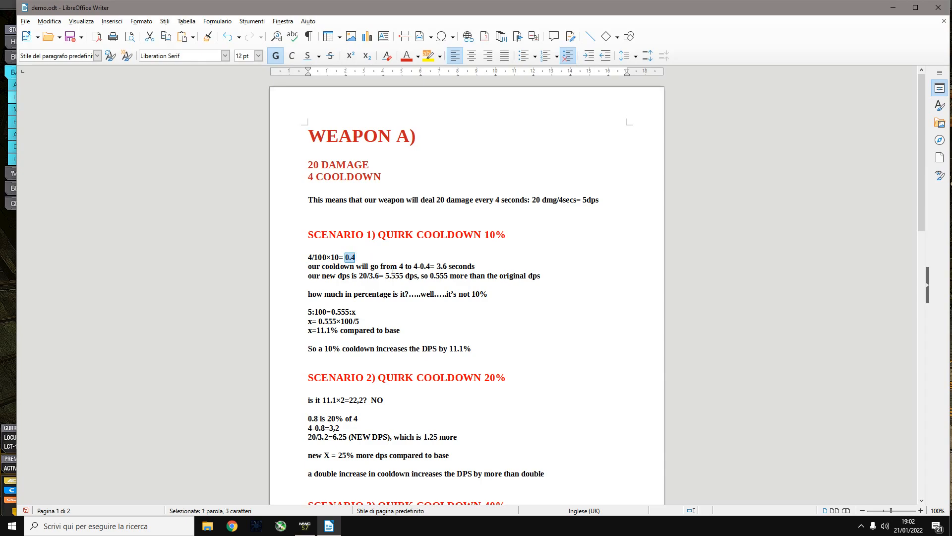
{"action": "mouse_move", "coordinate": [352, 183]}
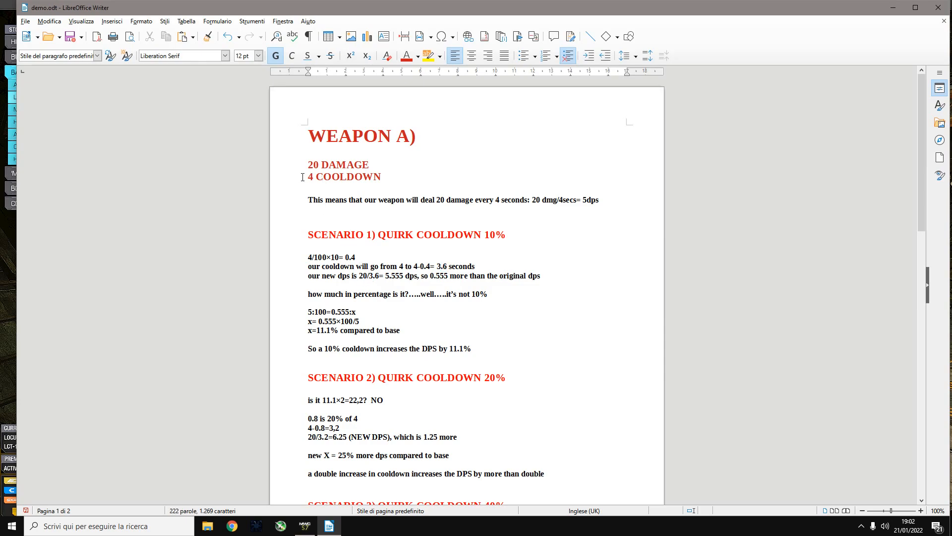
{"action": "double_click", "coordinate": [373, 276]}
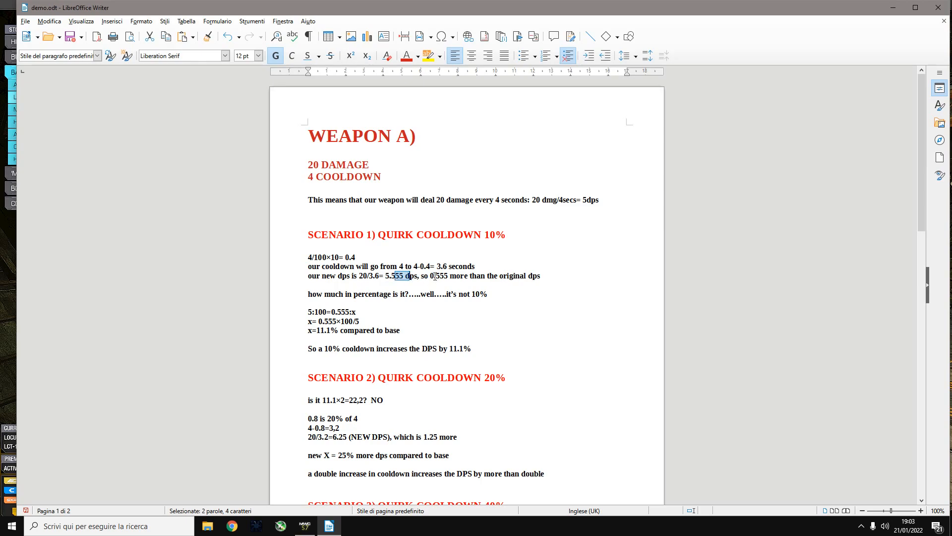
{"action": "left_click_drag", "start_coordinate": [428, 276], "coordinate": [540, 275]}
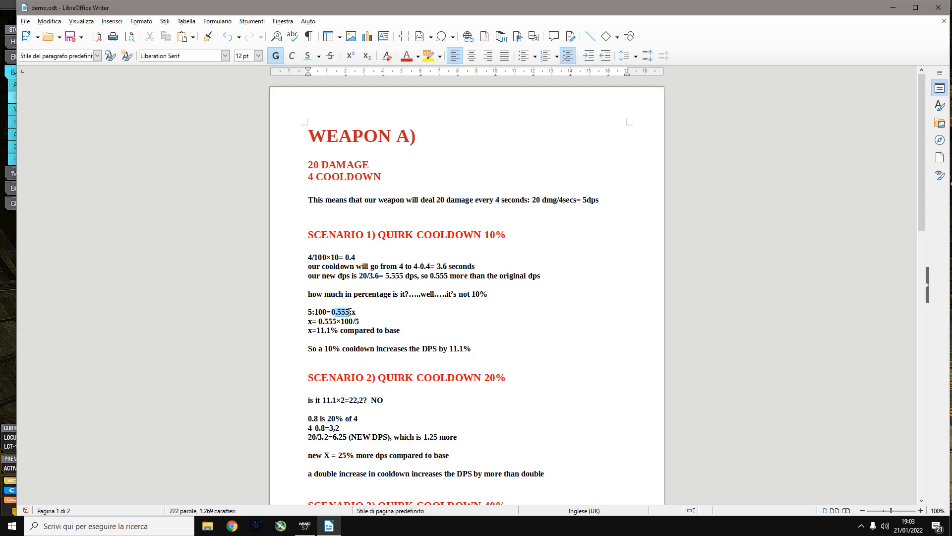
{"action": "double_click", "coordinate": [341, 311]}
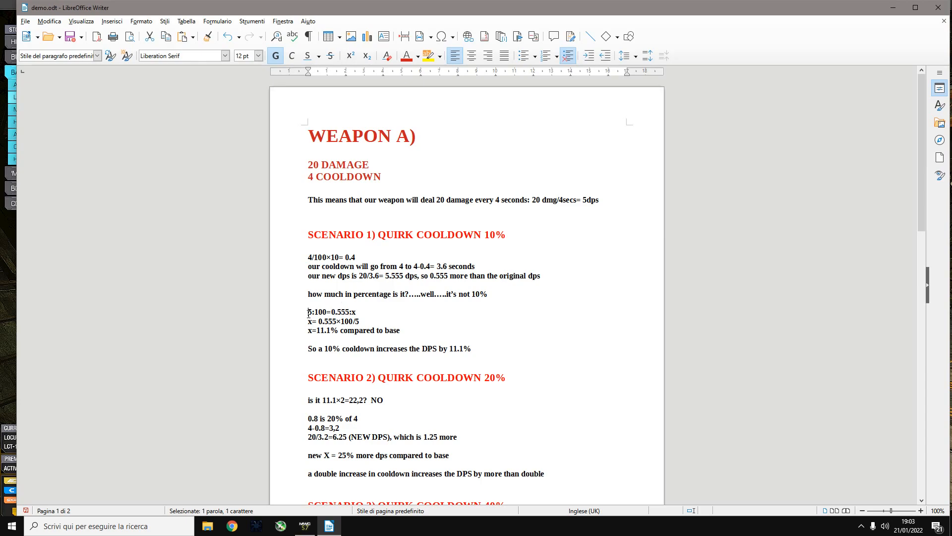
{"action": "double_click", "coordinate": [320, 312]}
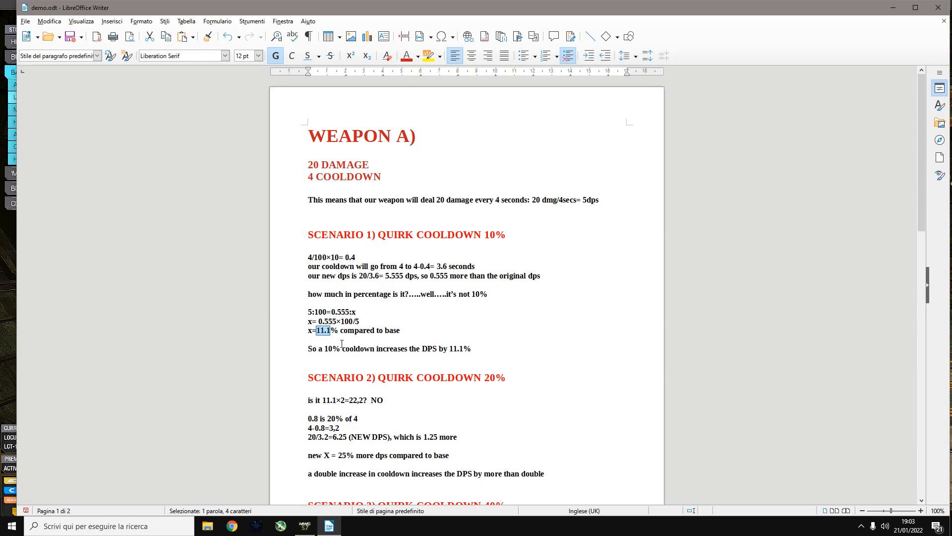
{"action": "mouse_move", "coordinate": [322, 278]}
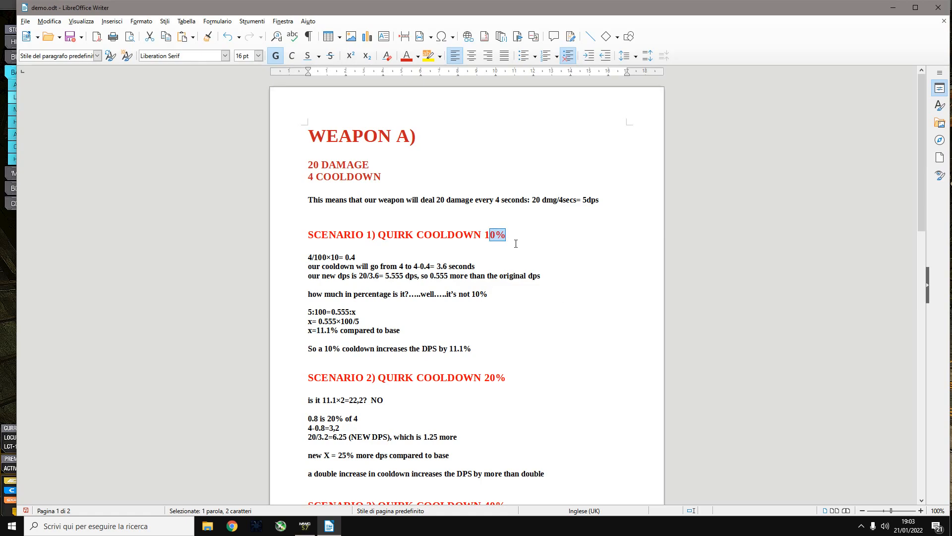
{"action": "mouse_move", "coordinate": [513, 245]}
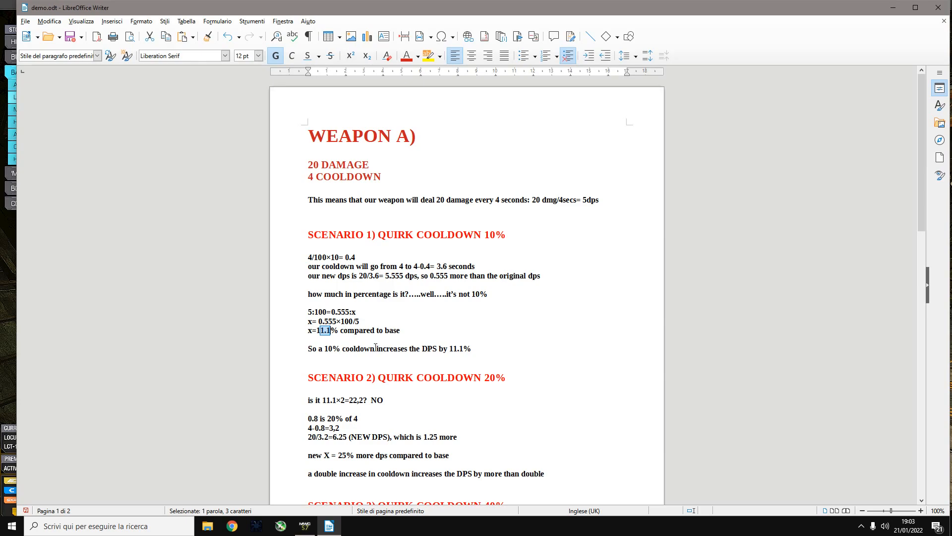
{"action": "mouse_move", "coordinate": [399, 341]}
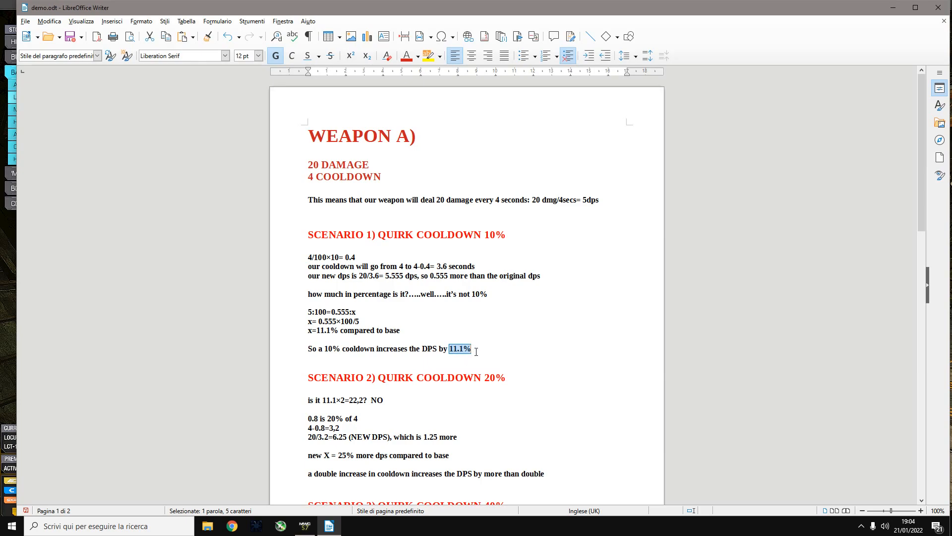
Move down to scenario 3 and highlight its X=66.6% result line.
{"action": "scroll", "scroll_direction": "down", "scroll_amount": 3}
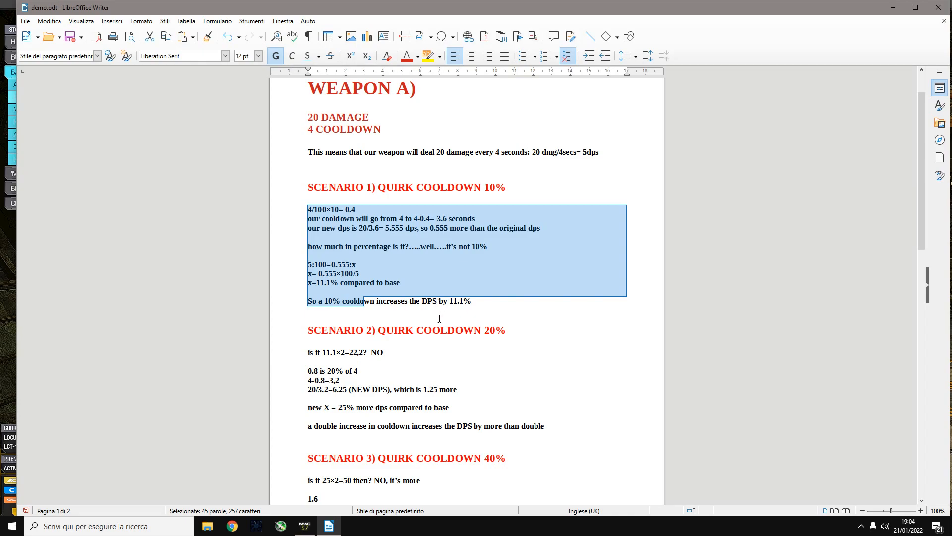
{"action": "mouse_move", "coordinate": [449, 331]}
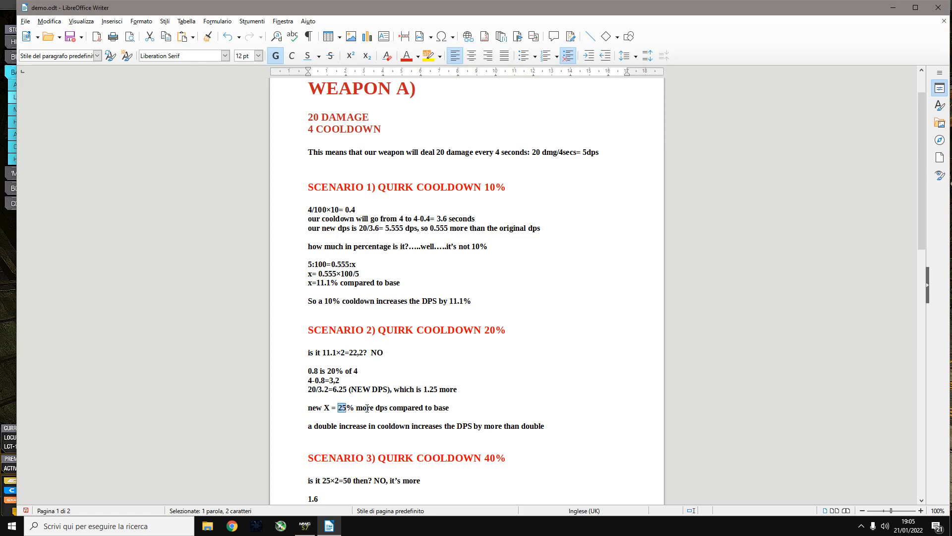
{"action": "scroll", "scroll_direction": "down", "scroll_amount": 3}
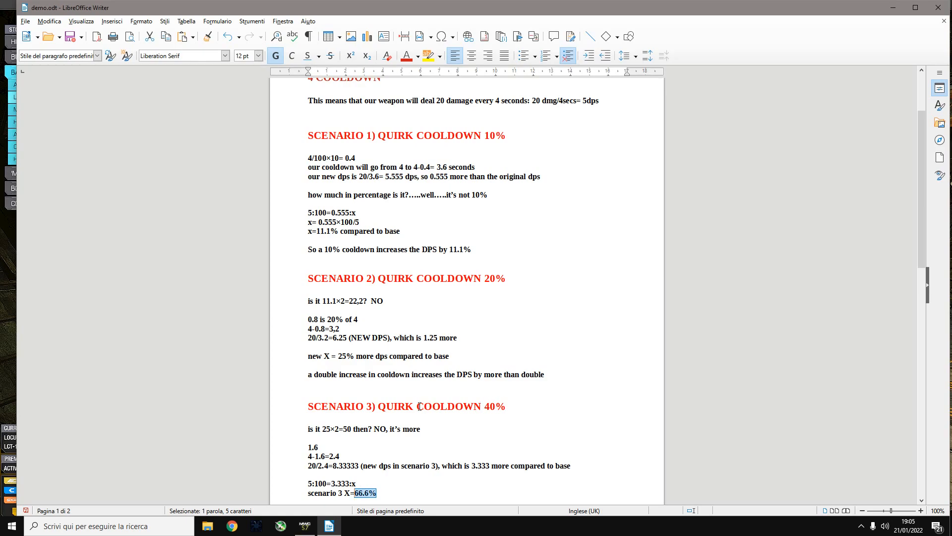
{"action": "left_click_drag", "start_coordinate": [415, 405], "coordinate": [504, 406]}
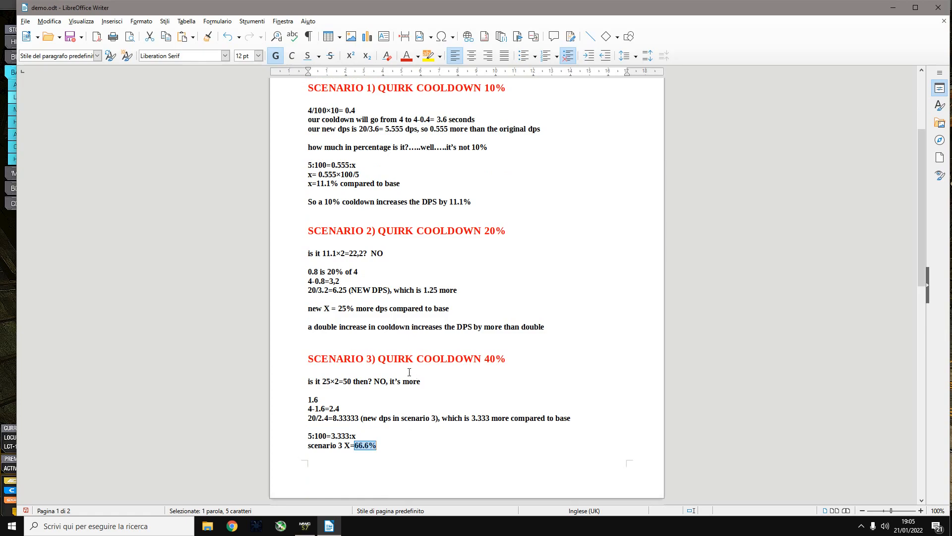
{"action": "left_click_drag", "start_coordinate": [377, 359], "coordinate": [505, 358]}
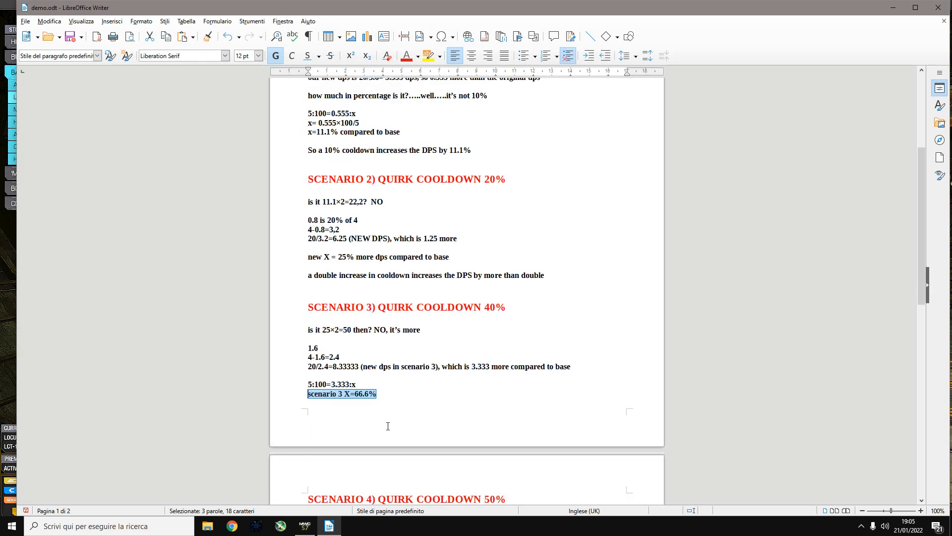
{"action": "scroll", "scroll_direction": "down", "scroll_amount": 3}
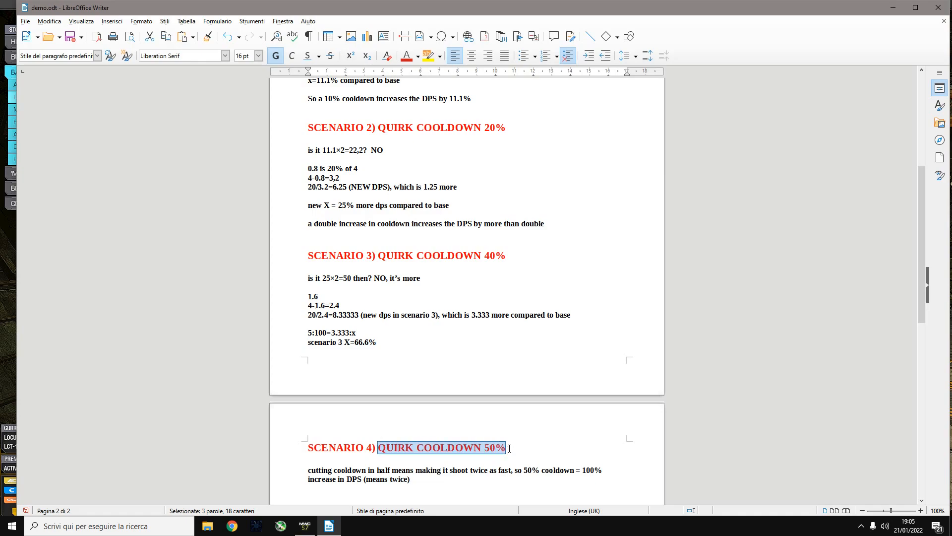
{"action": "mouse_move", "coordinate": [511, 449]}
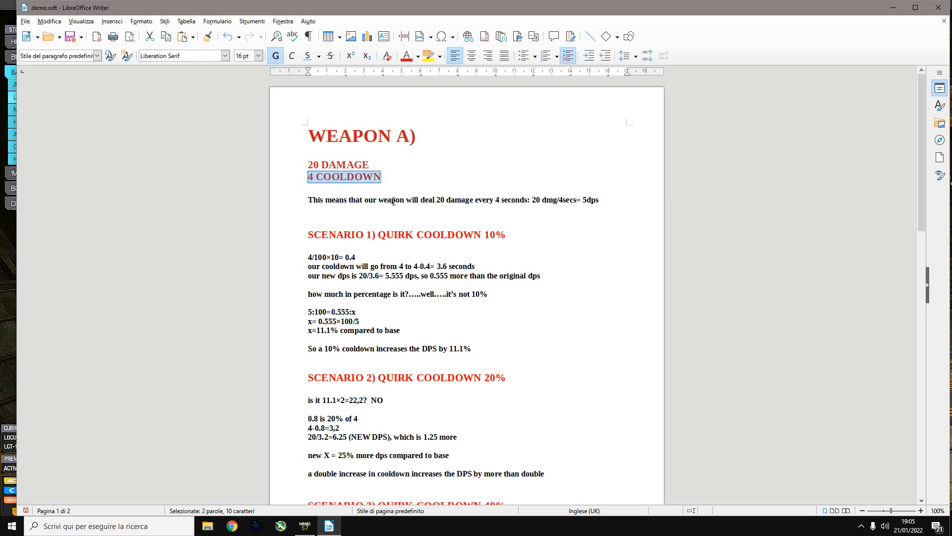
Continue down the document and highlight the 233.32 DPS figure.
{"action": "scroll", "scroll_direction": "down", "scroll_amount": 3}
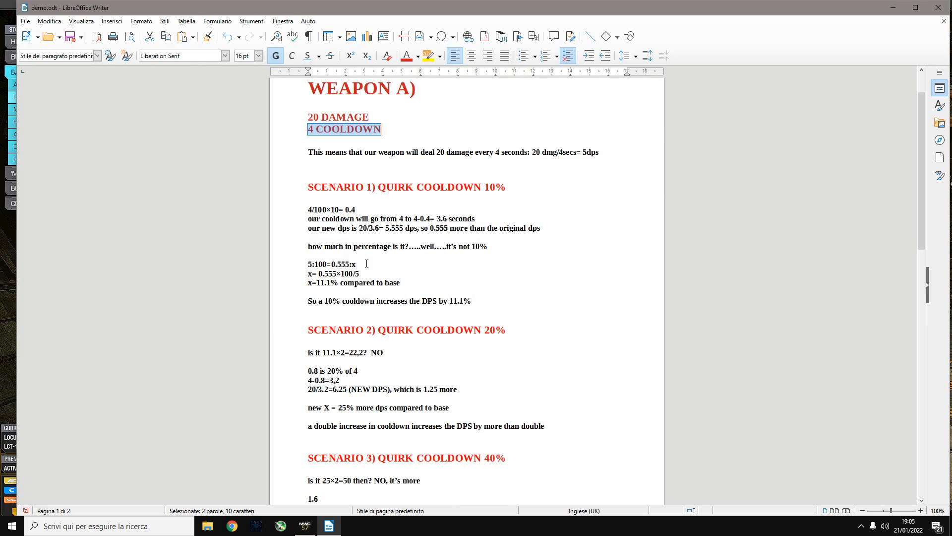
{"action": "scroll", "scroll_direction": "down", "scroll_amount": 3}
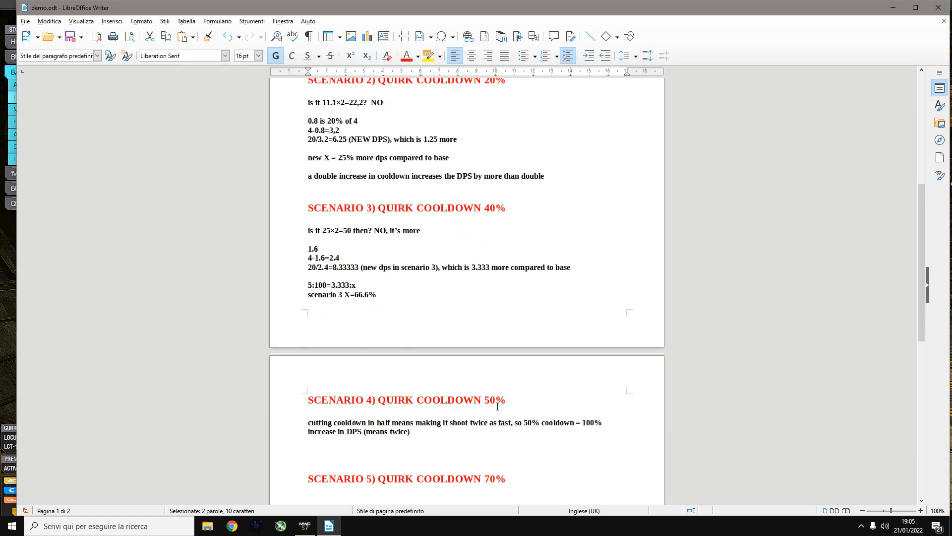
{"action": "left_click_drag", "start_coordinate": [581, 422], "coordinate": [410, 432]}
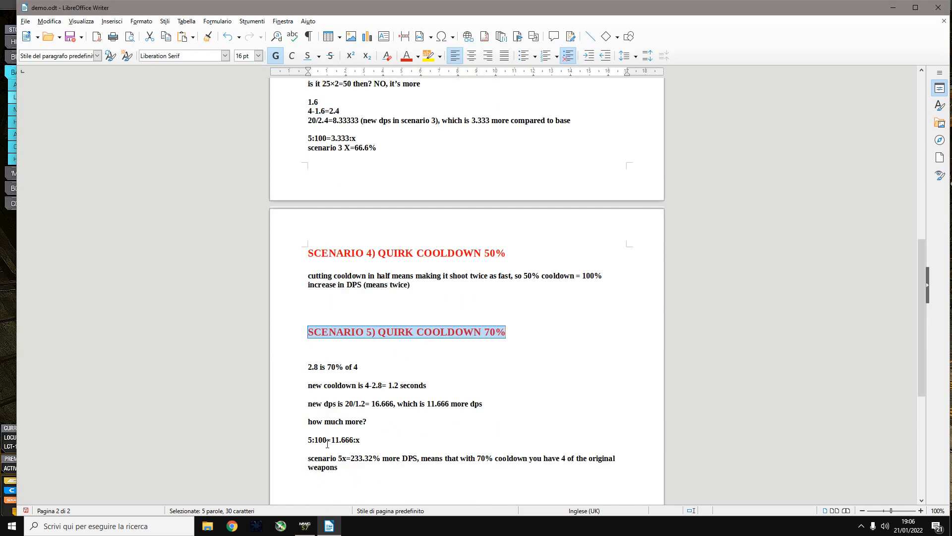
{"action": "mouse_move", "coordinate": [297, 328]}
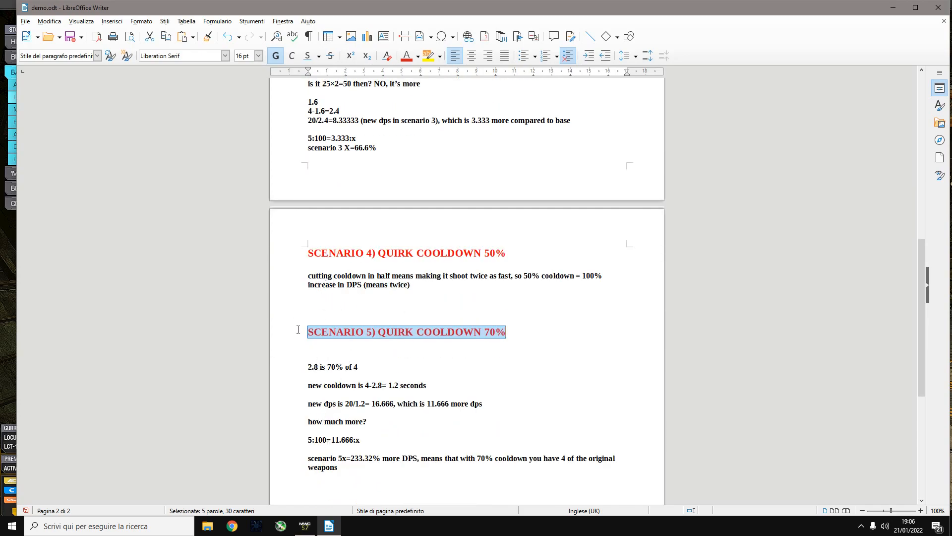
{"action": "mouse_move", "coordinate": [511, 339]}
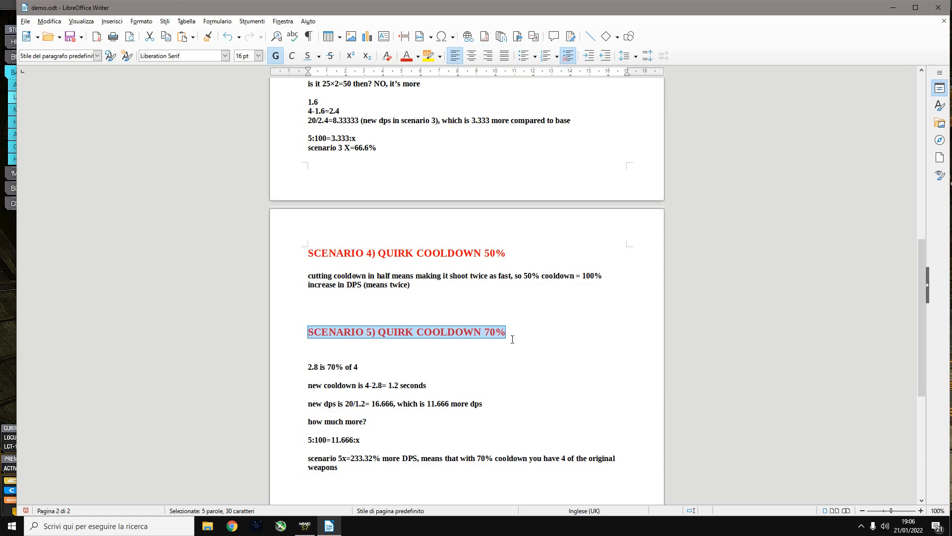
{"action": "scroll", "scroll_direction": "down", "scroll_amount": 3}
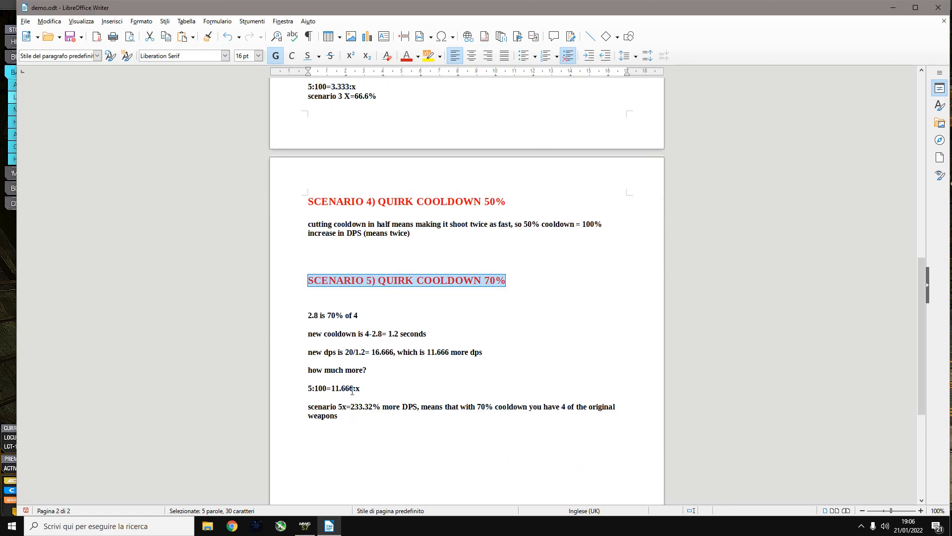
{"action": "mouse_move", "coordinate": [353, 413]}
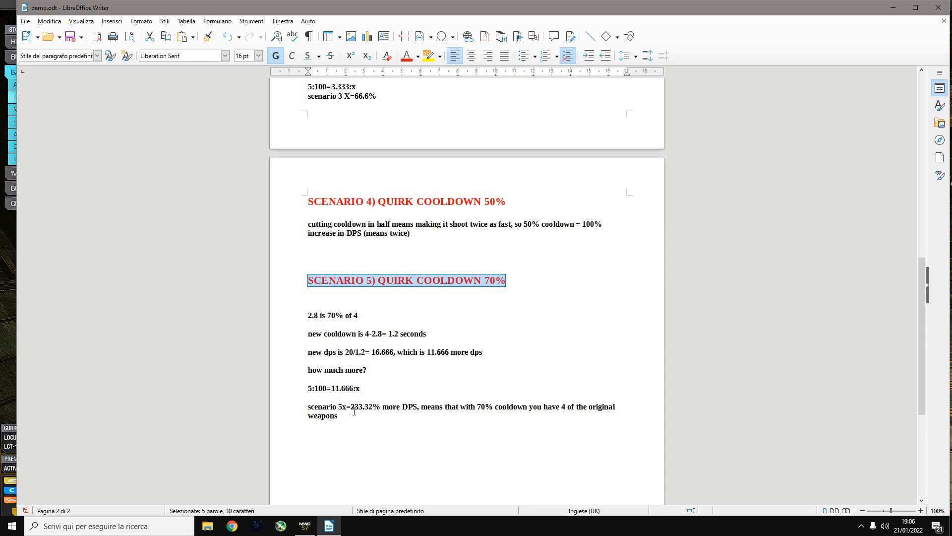
{"action": "double_click", "coordinate": [357, 406]}
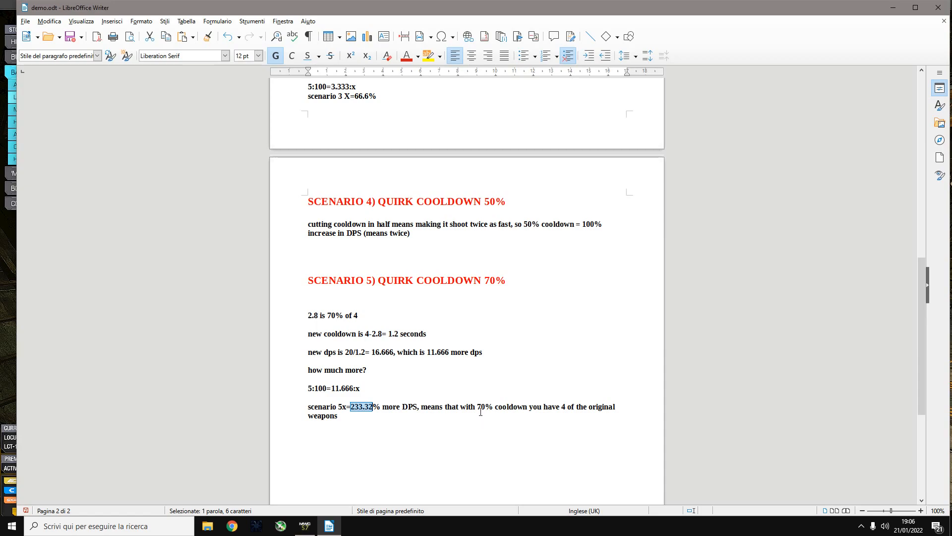
{"action": "mouse_move", "coordinate": [596, 412]}
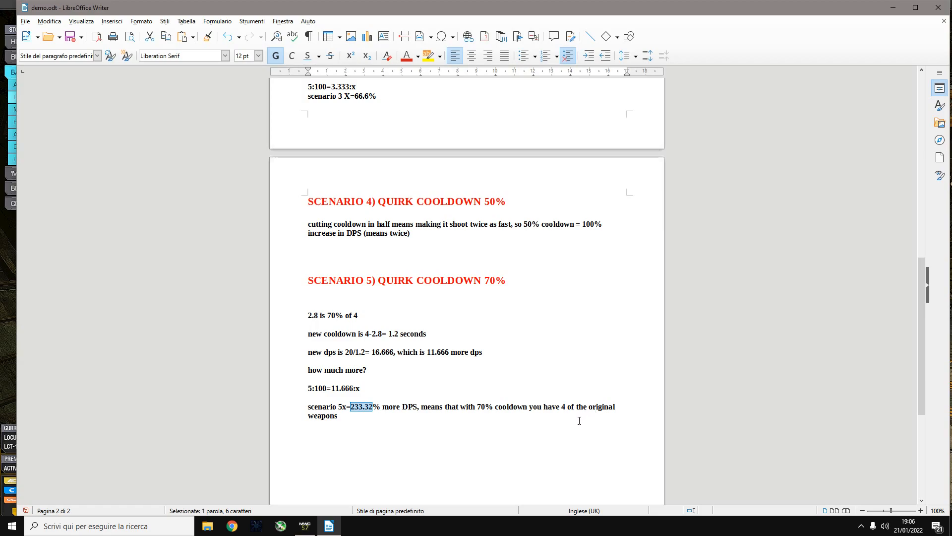
{"action": "mouse_move", "coordinate": [580, 419]}
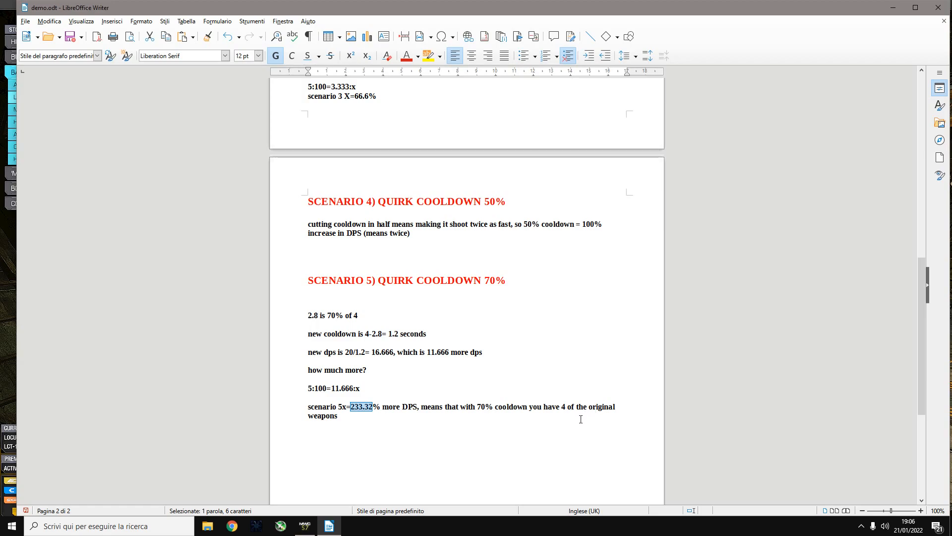
{"action": "mouse_move", "coordinate": [418, 406]}
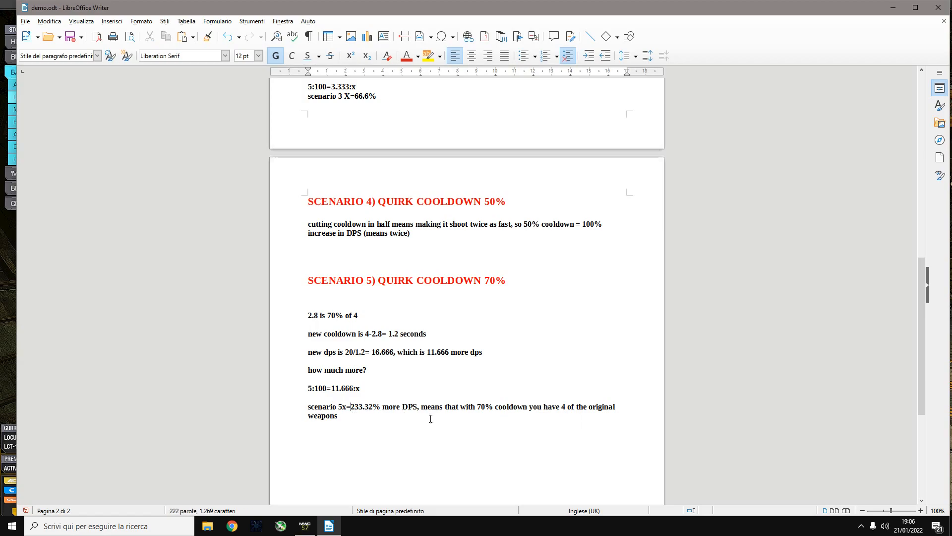
{"action": "mouse_move", "coordinate": [411, 416]}
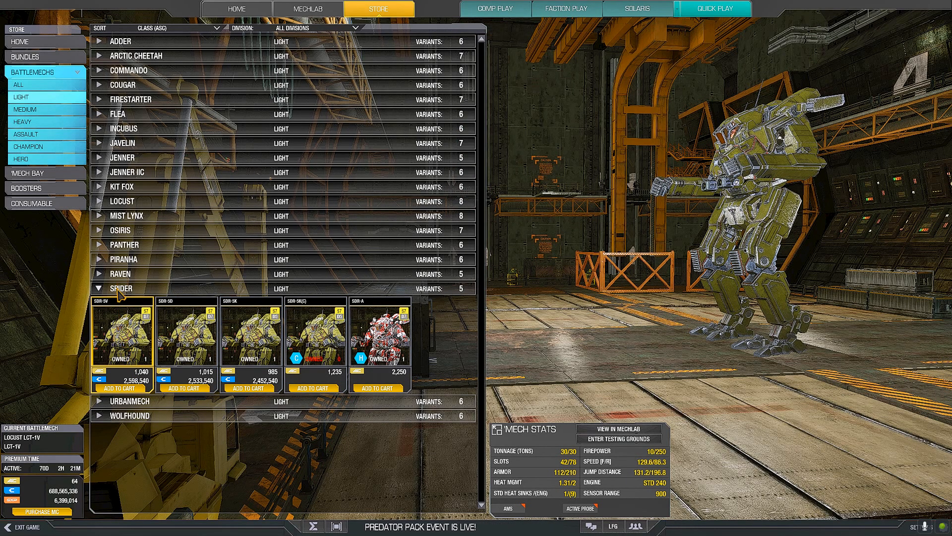
In the Store expand the Locust variants and load the Locust LCT-1V into the mechlab.
{"action": "left_click", "coordinate": [122, 201]}
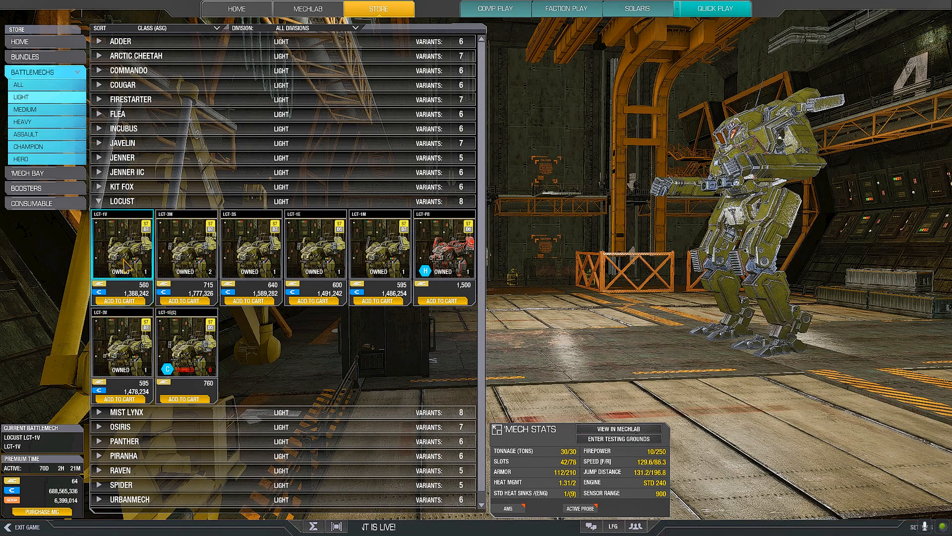
{"action": "left_click", "coordinate": [122, 253]}
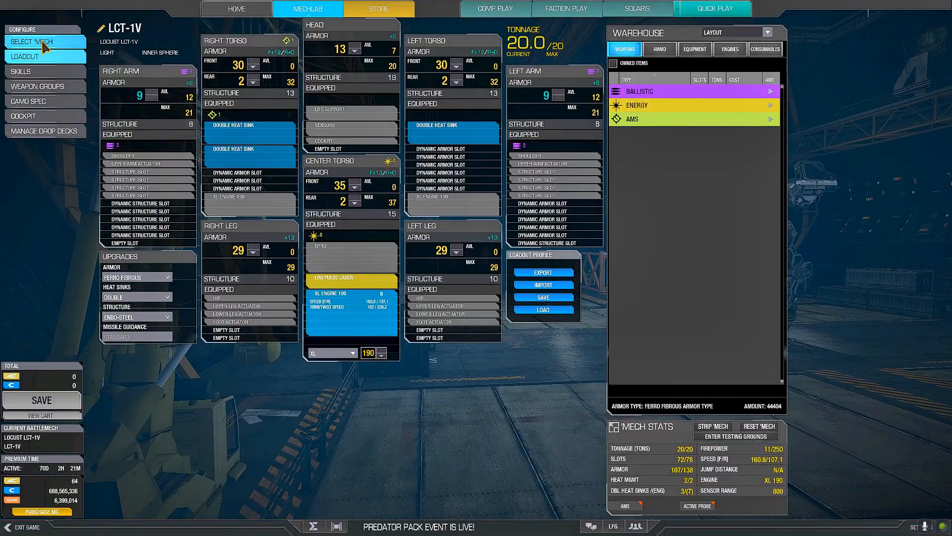
{"action": "left_click", "coordinate": [44, 41]}
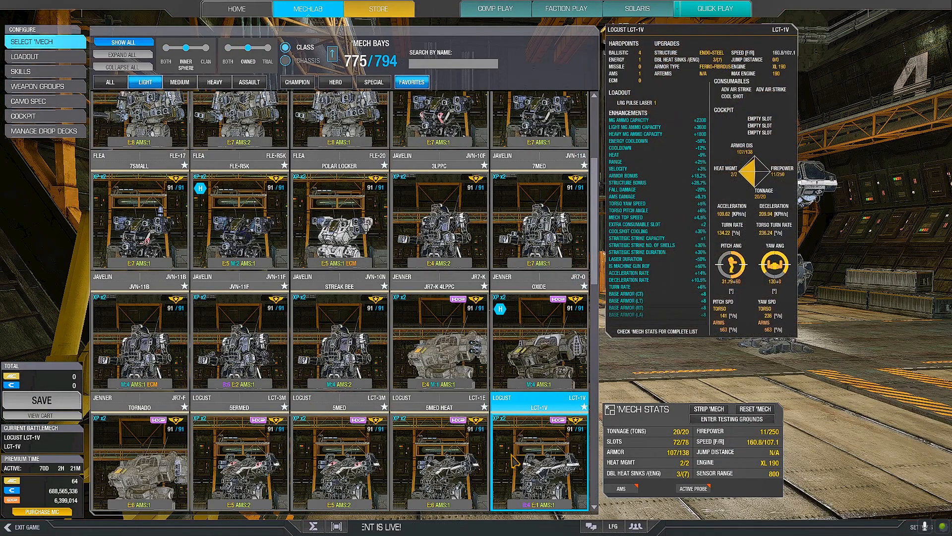
{"action": "left_click", "coordinate": [24, 71]}
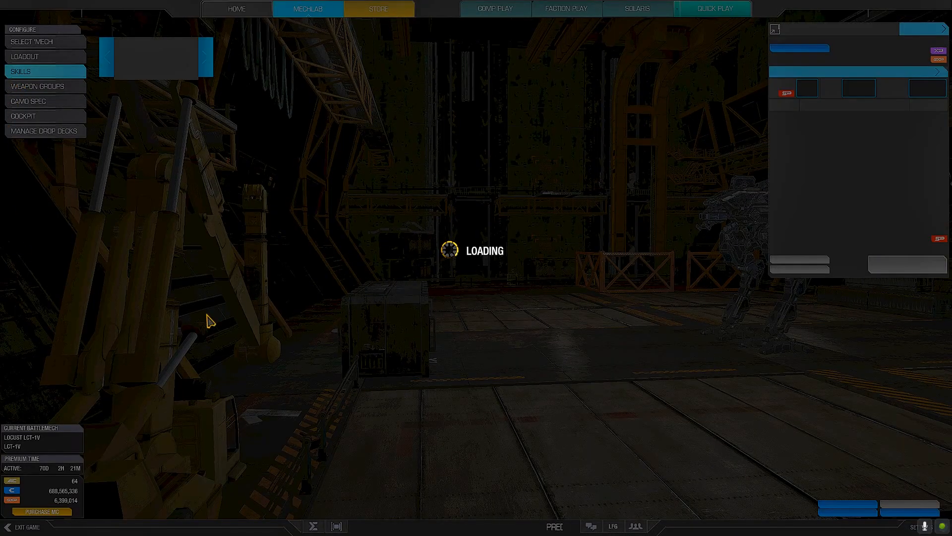
{"action": "left_click", "coordinate": [32, 72]}
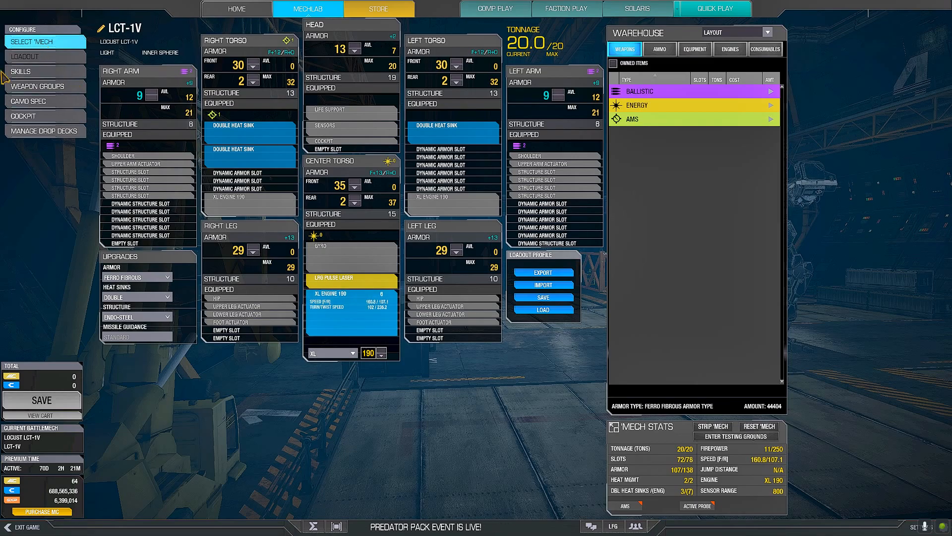
{"action": "left_click", "coordinate": [44, 40]}
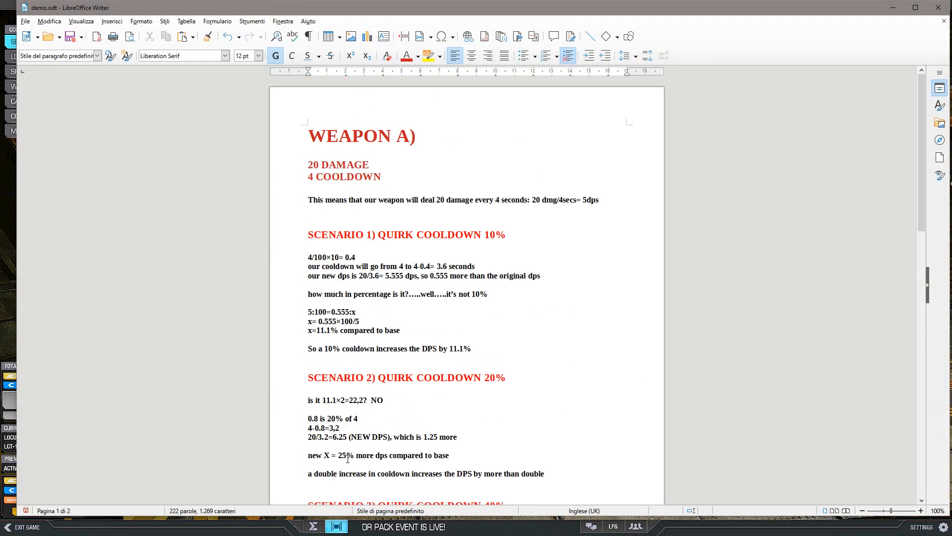
{"action": "scroll", "scroll_direction": "down", "scroll_amount": 3}
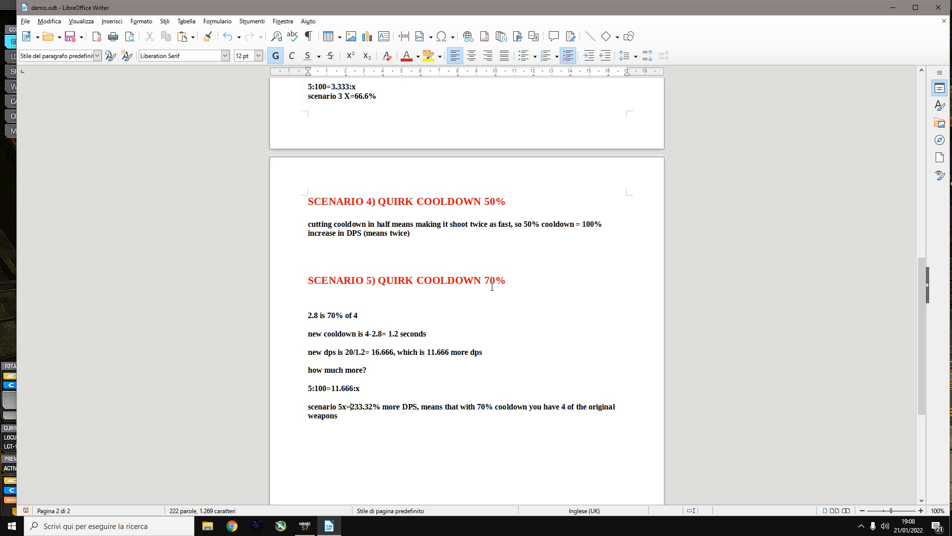
{"action": "mouse_move", "coordinate": [891, 8]}
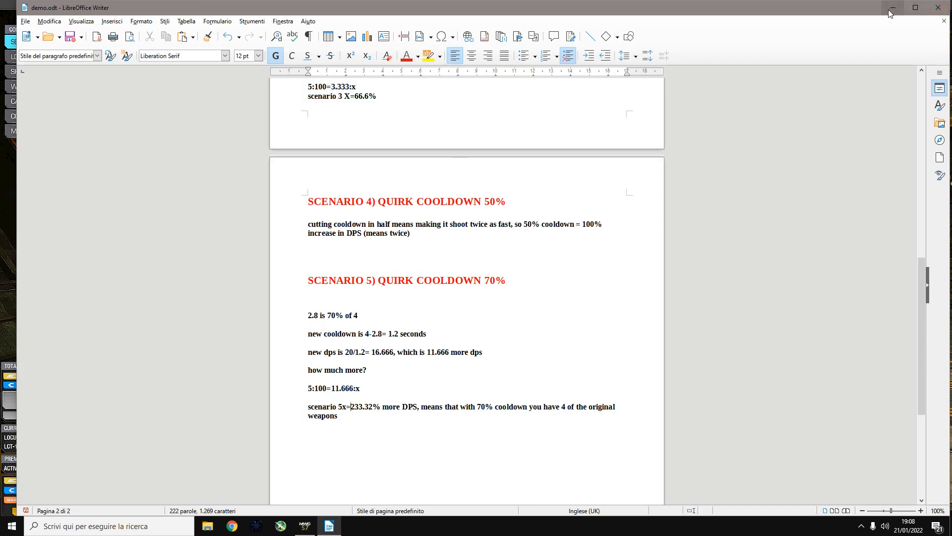